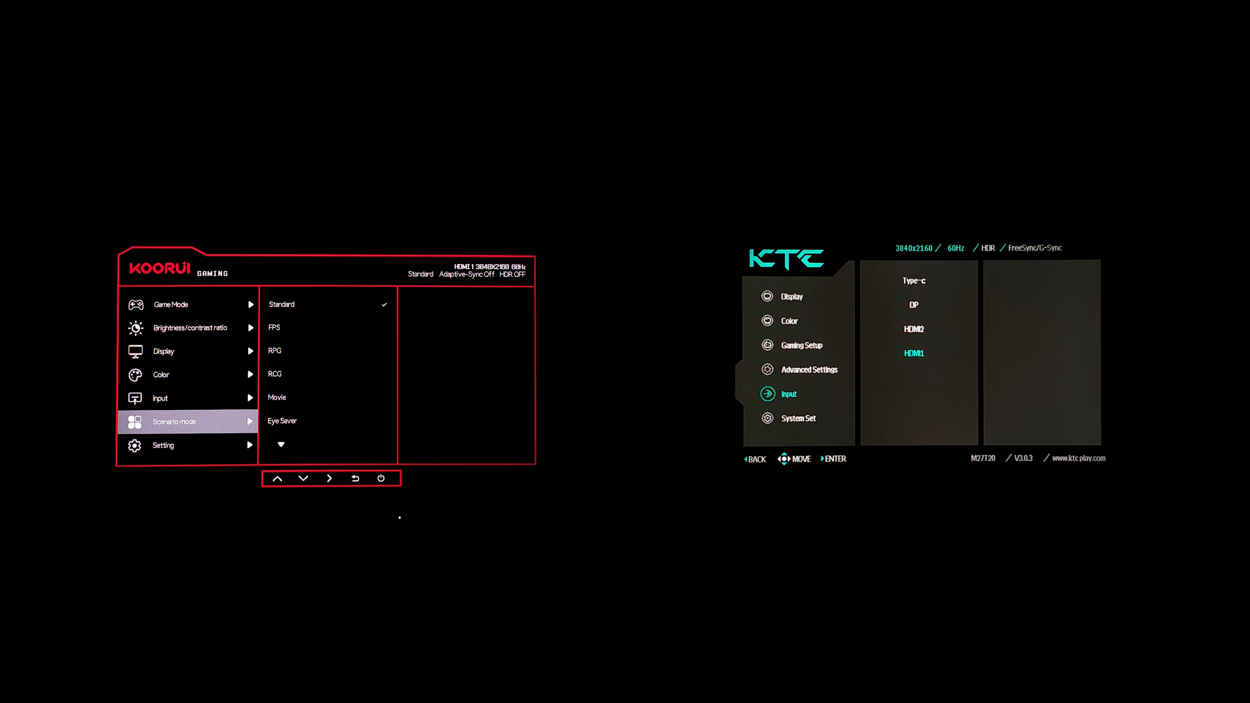
Move from Input Source to the System Set group in the KTC OSD.
left_click(797, 418)
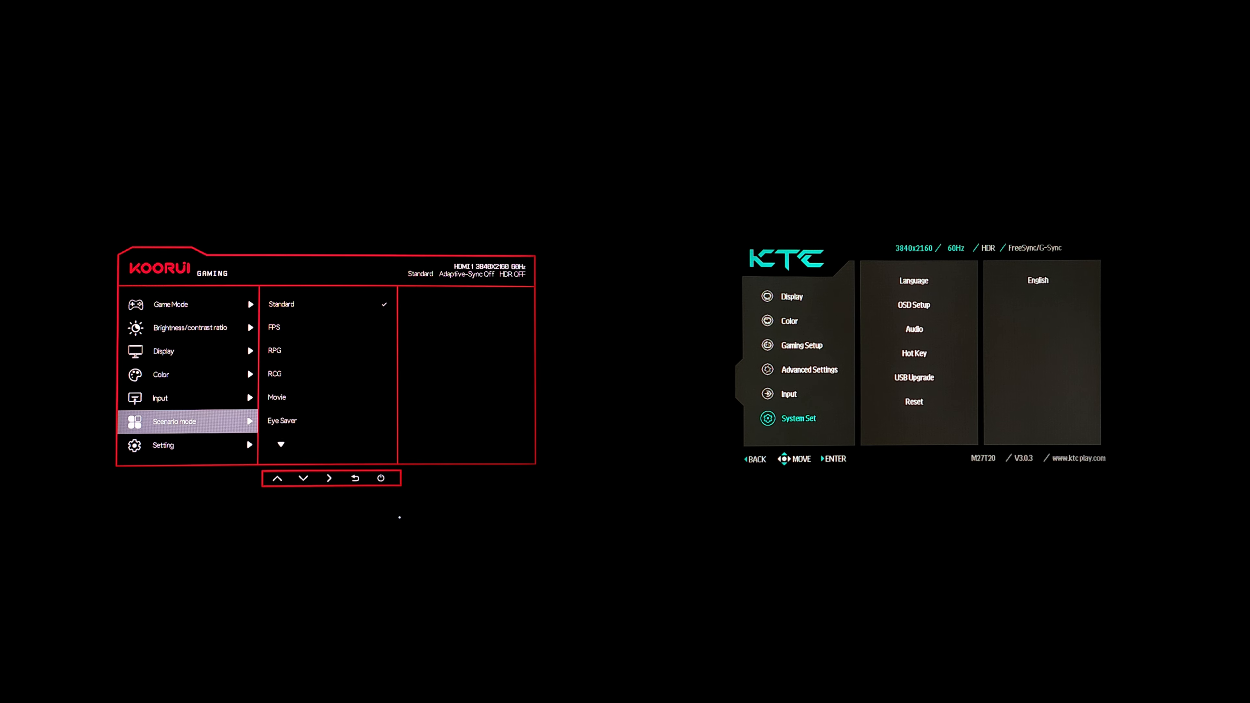